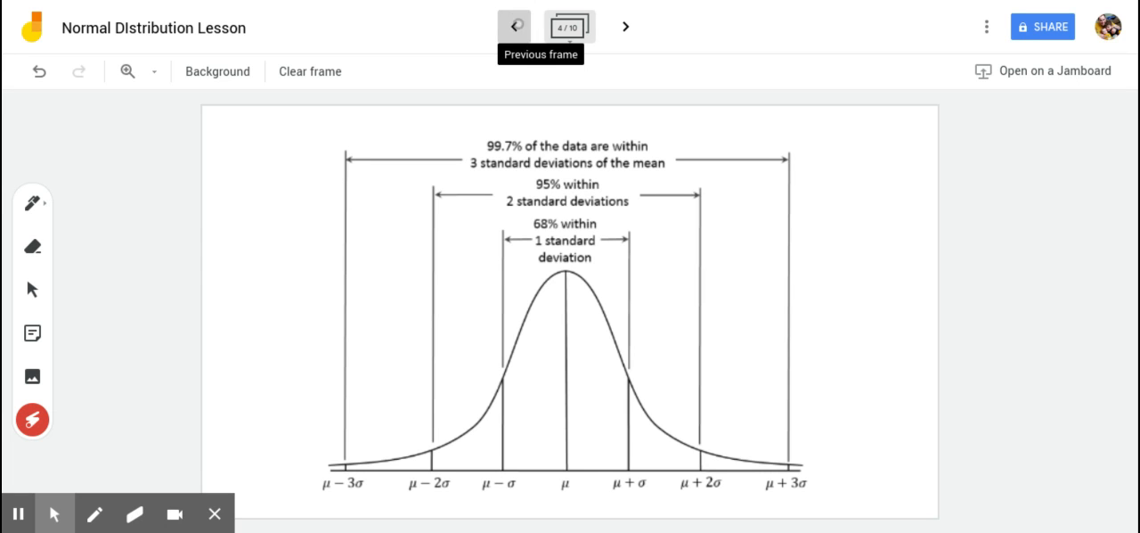
Step: Revisit the mass histogram frame, trace its bell shape, then advance to the IQ curve frame
click(513, 25)
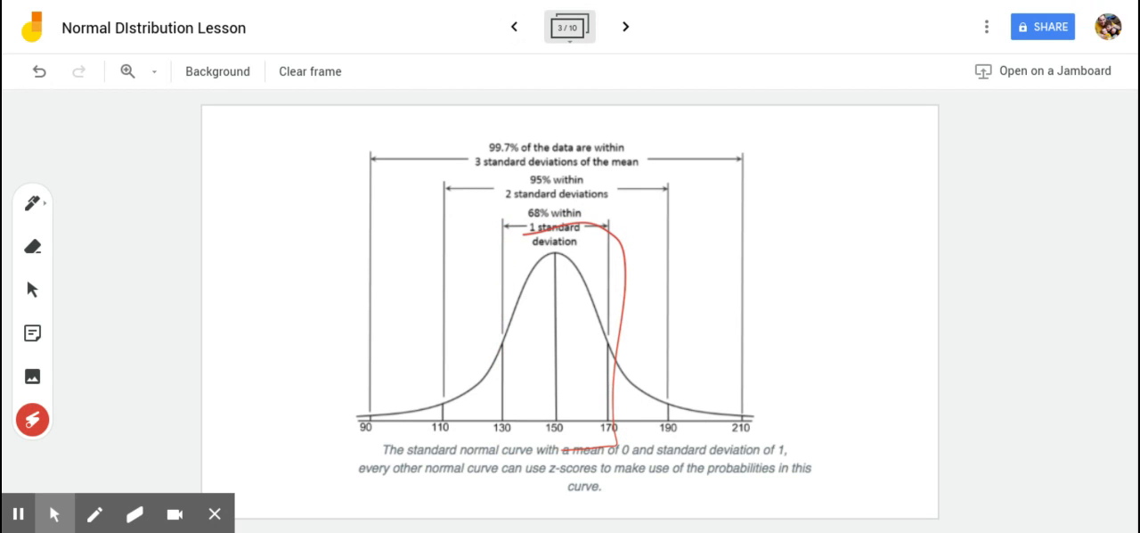
click(513, 25)
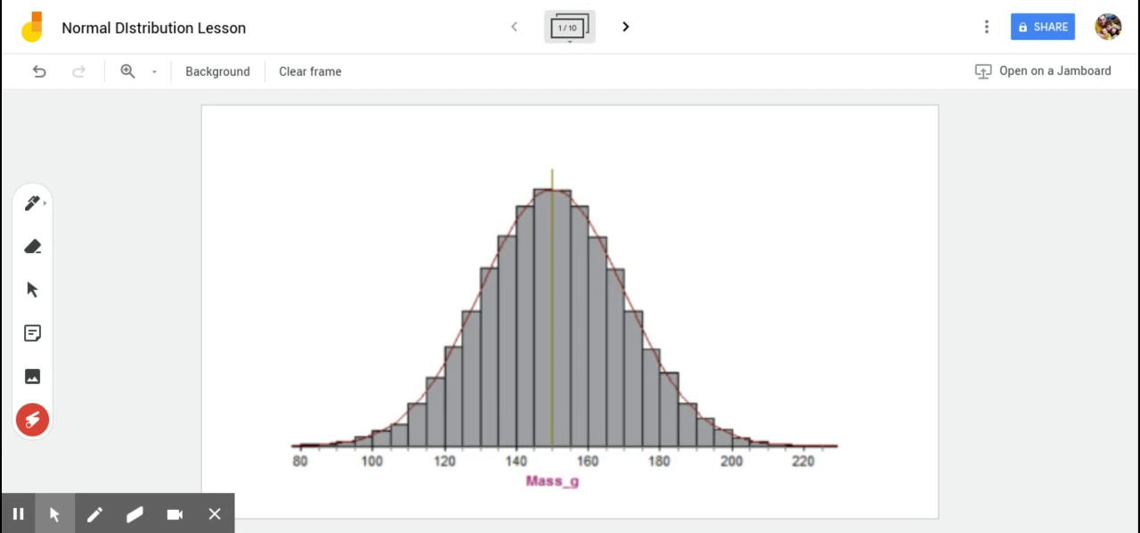
drag(330, 437, 620, 260)
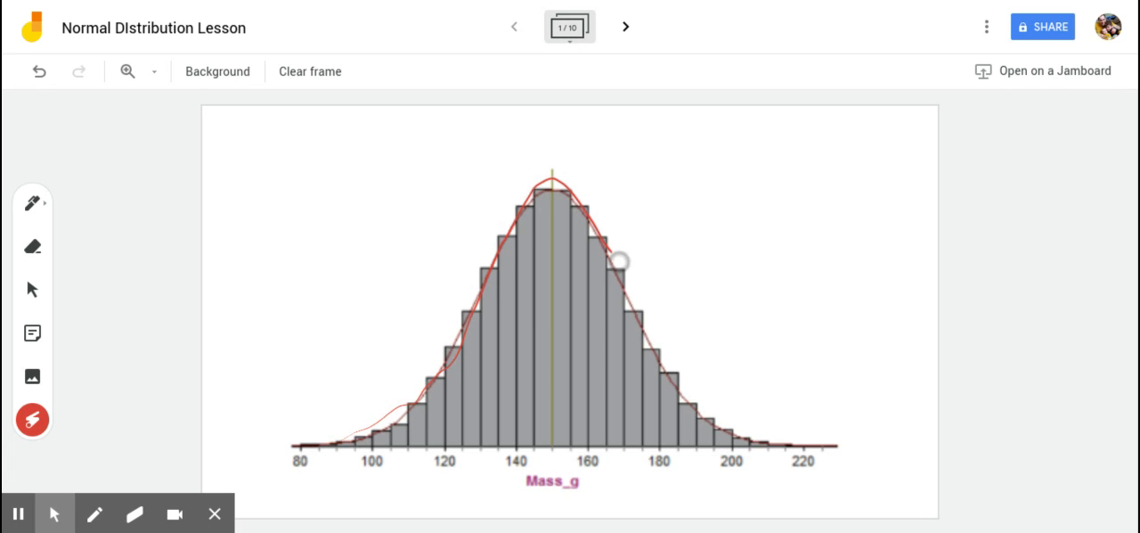
click(624, 25)
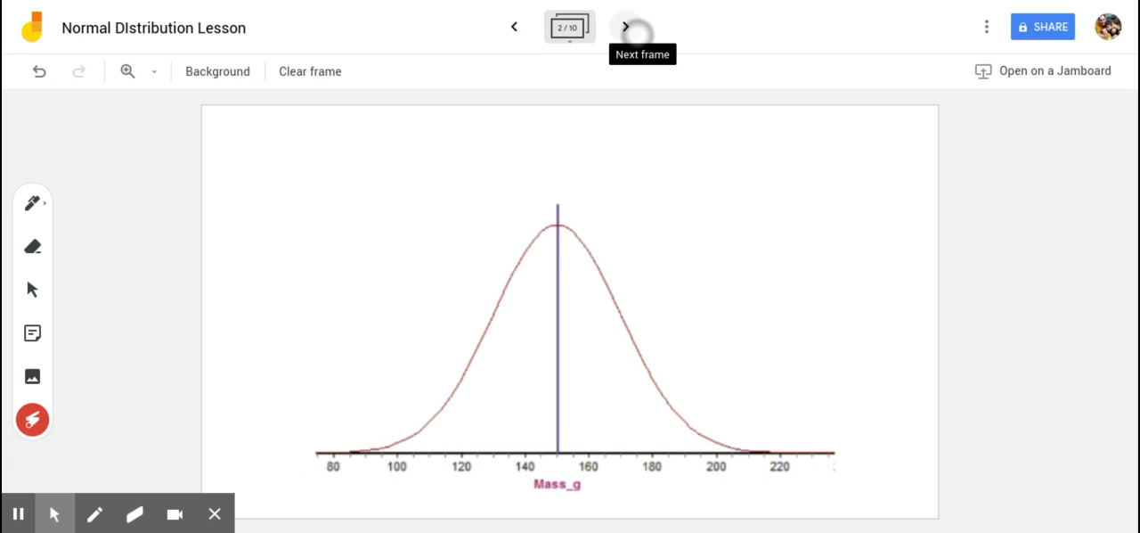
click(623, 25)
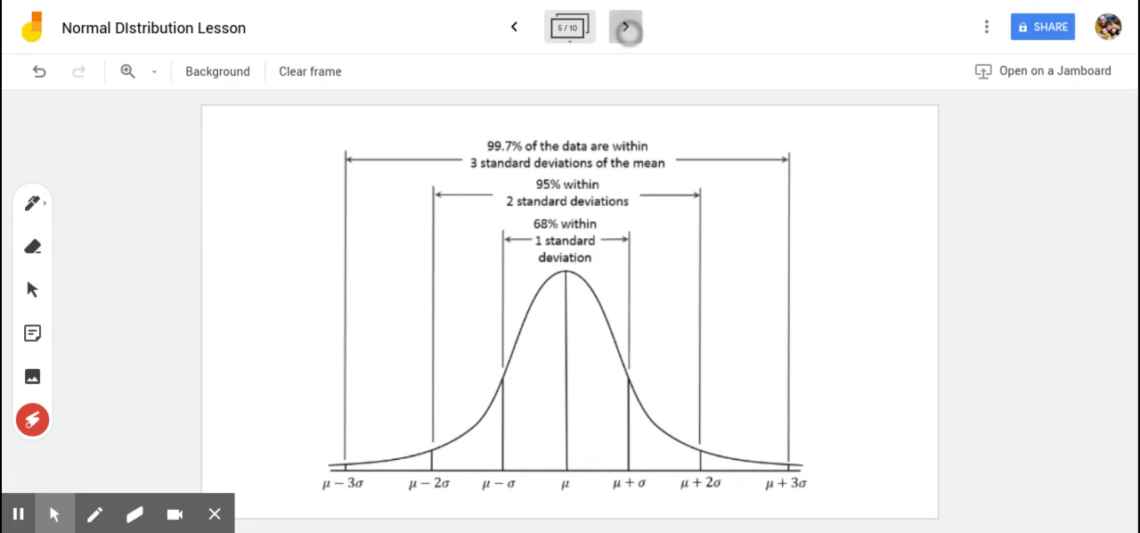
click(623, 25)
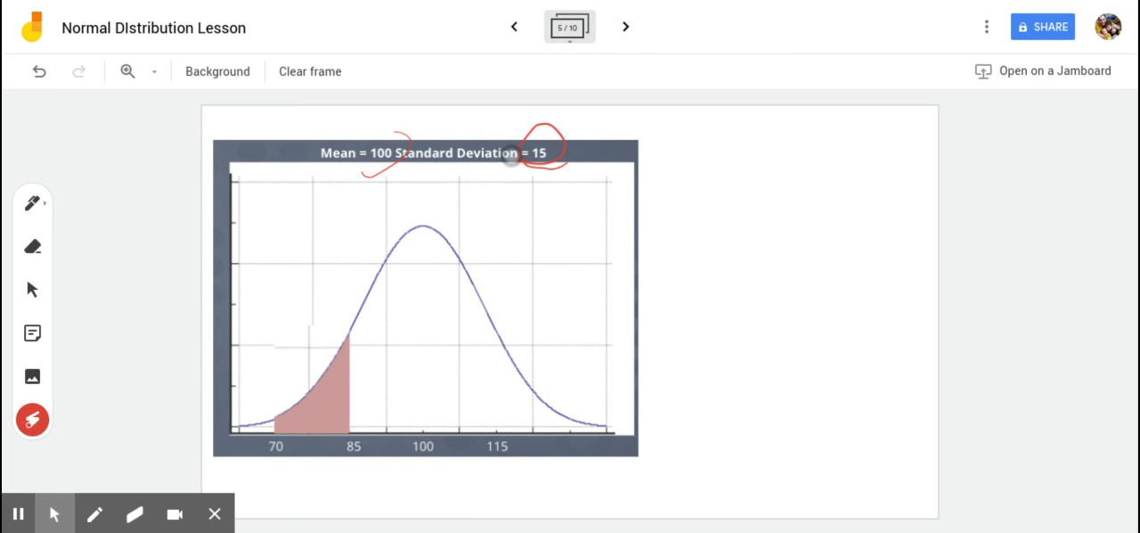
Step: Point out the mean 100, SD 15 and the shaded left tail with the laser
drag(431, 207, 417, 460)
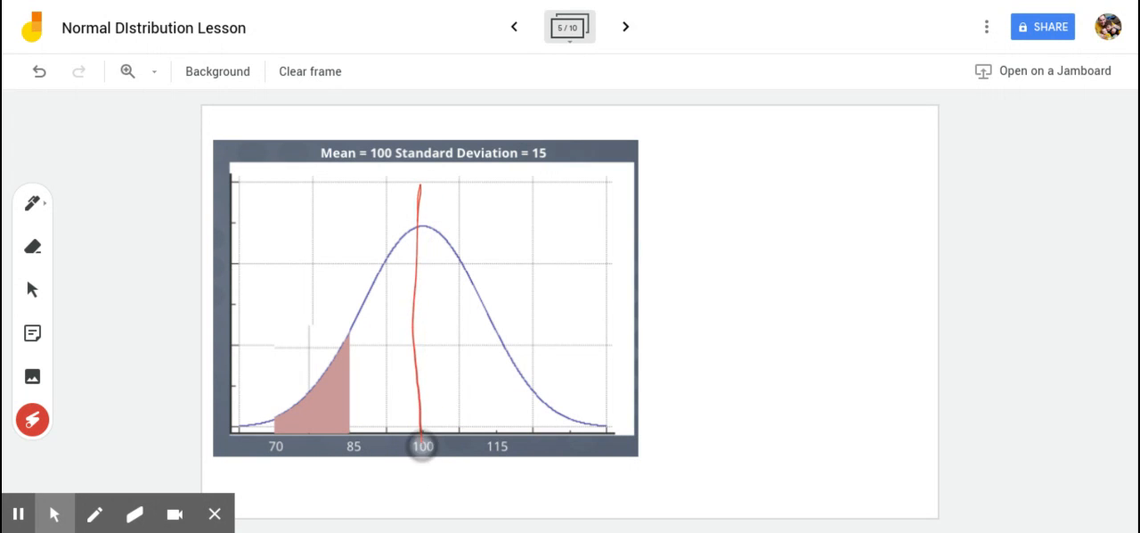
drag(421, 445, 424, 192)
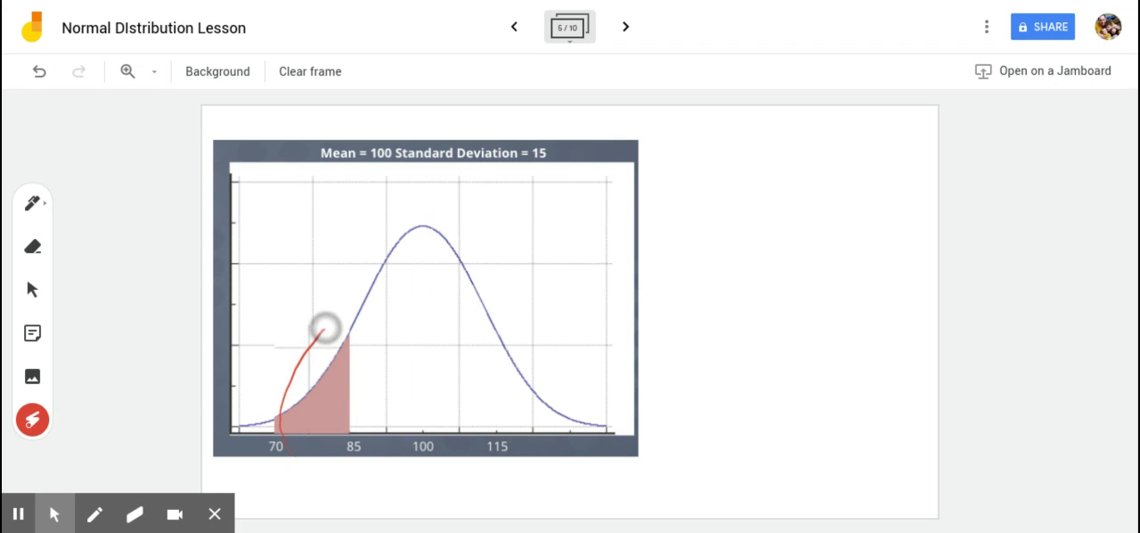
drag(324, 325, 317, 467)
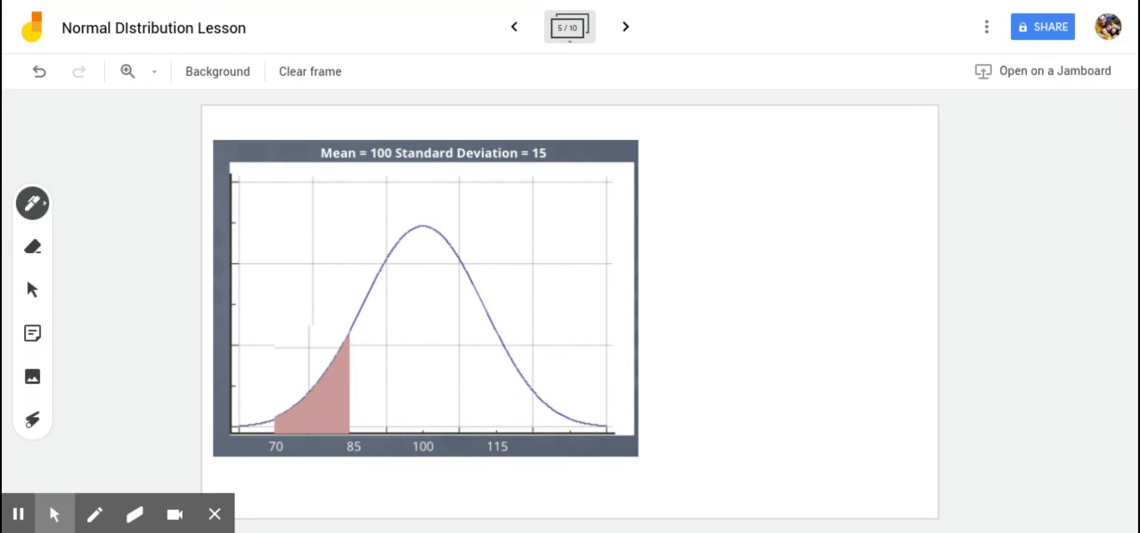
Step: Handwrite '68, 95, 99.7' to the right of the IQ graph, then point at the curve with the laser
drag(704, 146, 691, 182)
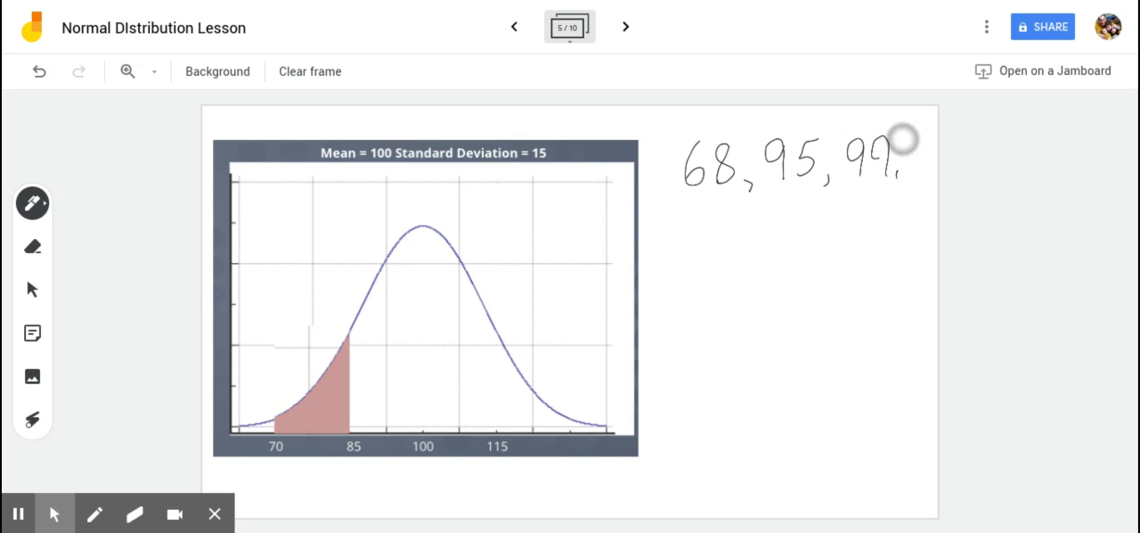
drag(899, 142, 935, 164)
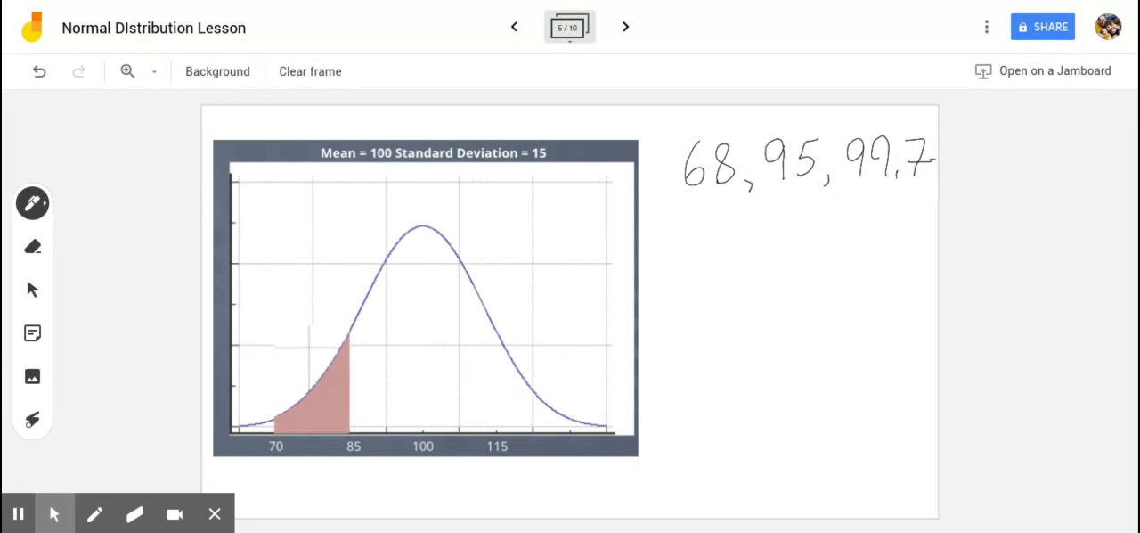
click(32, 246)
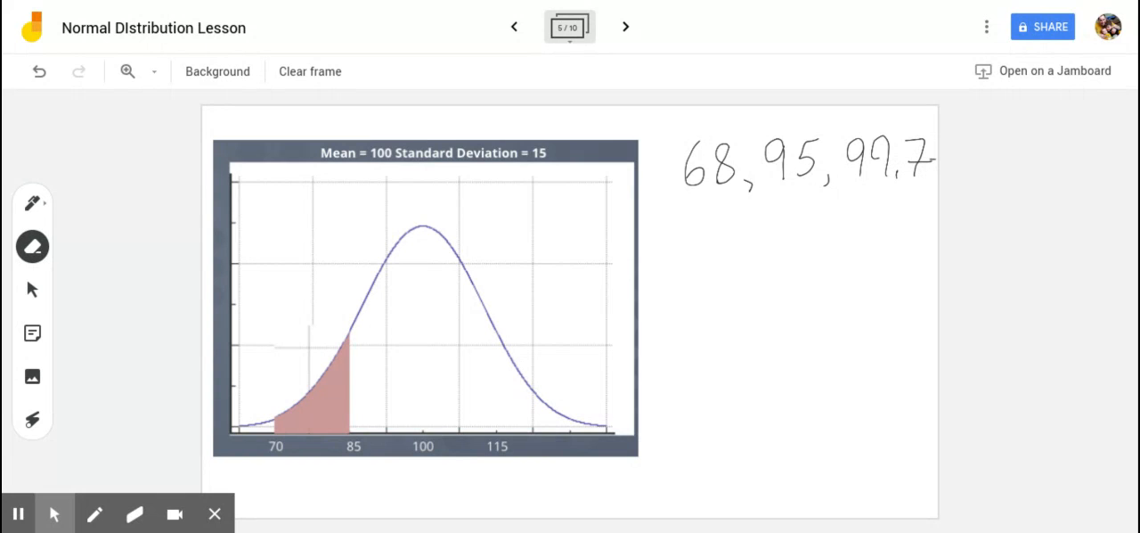
click(32, 421)
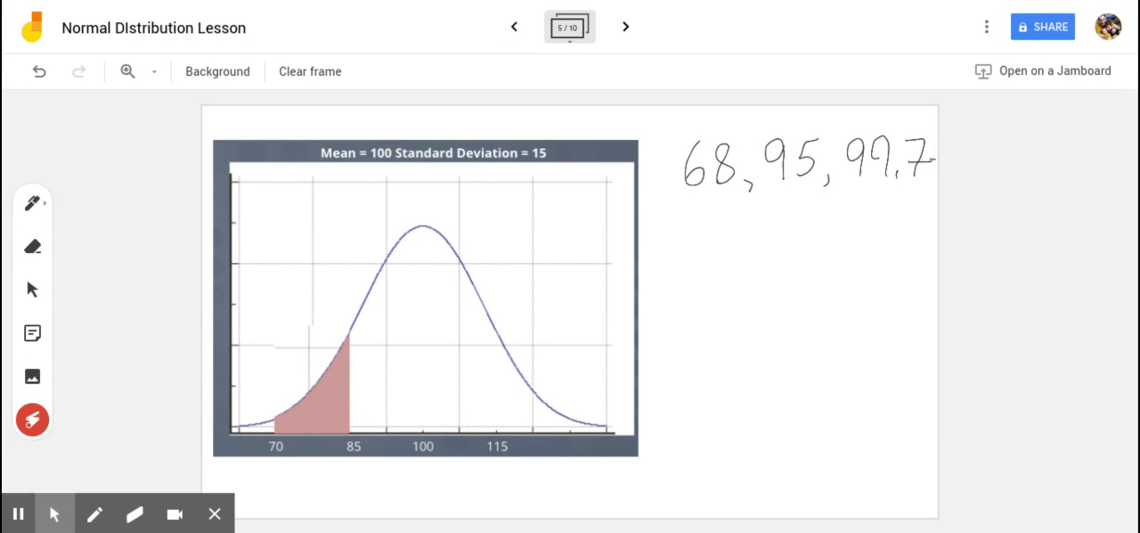
drag(317, 320, 317, 484)
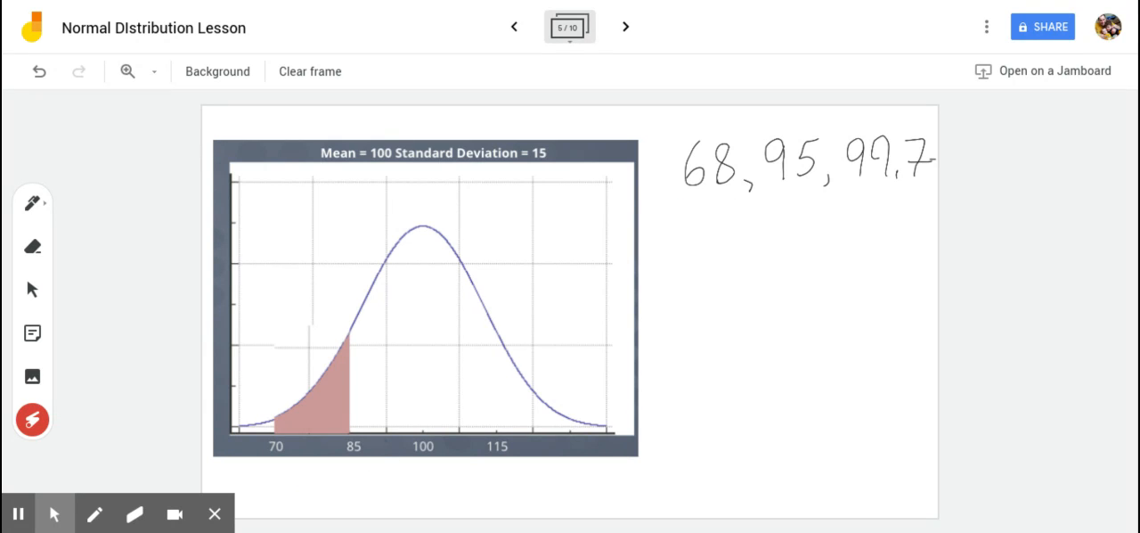
Step: Write 68 in the curve's centre and 16 with arrows on the left and right tails
drag(418, 210, 442, 484)
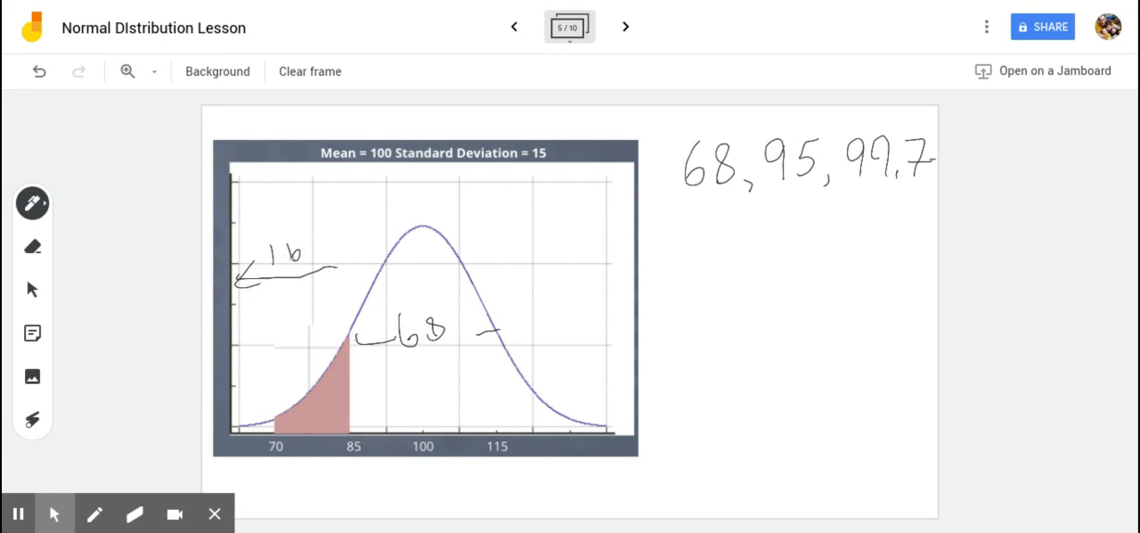
drag(508, 270, 602, 263)
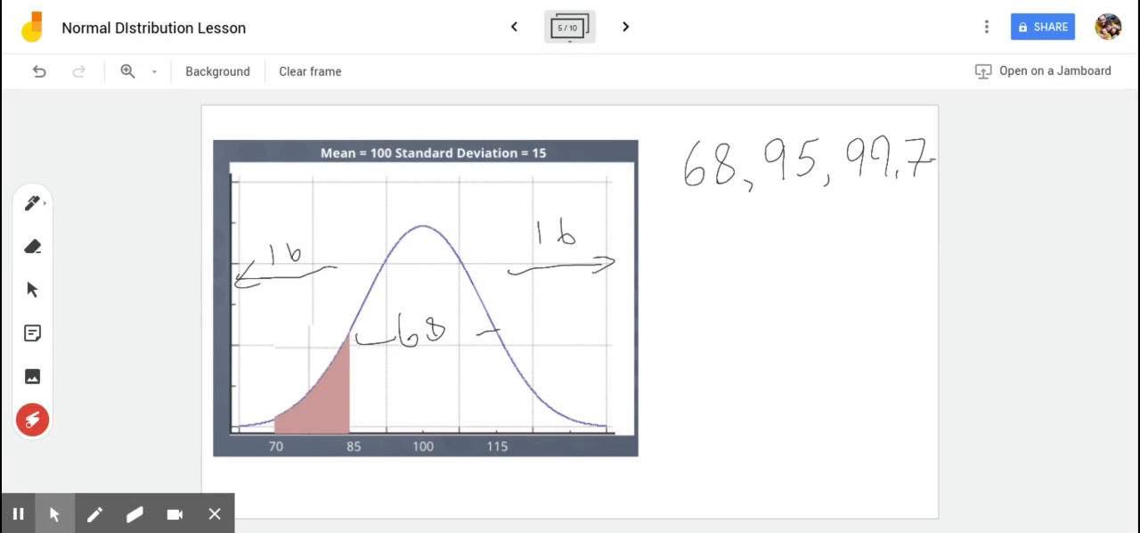
Step: Draw a bracket below the graph labelled 95% with 2.5 at each end, and an arrow to 16%
click(32, 203)
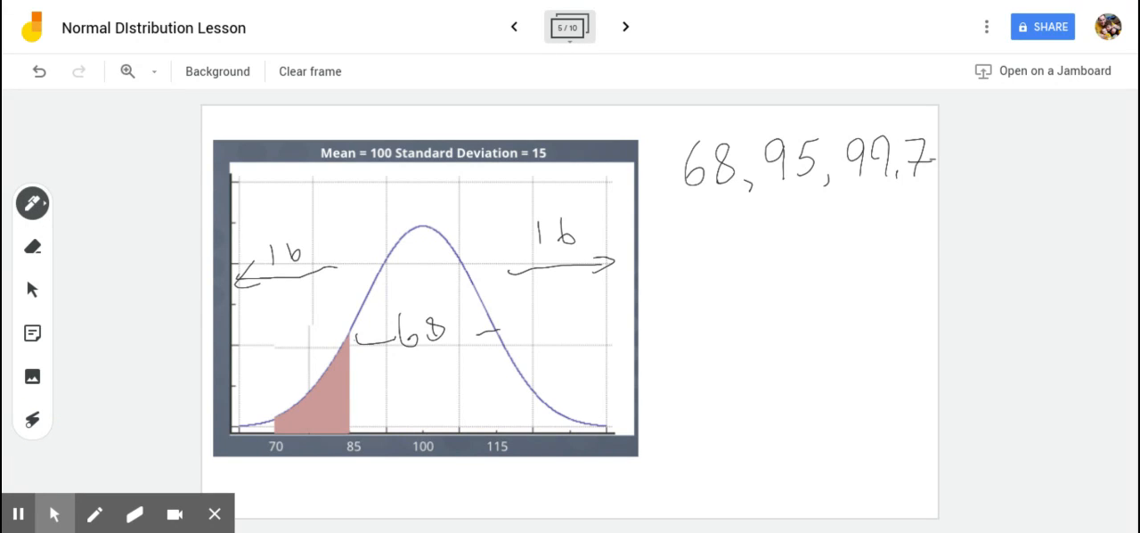
drag(281, 490, 406, 488)
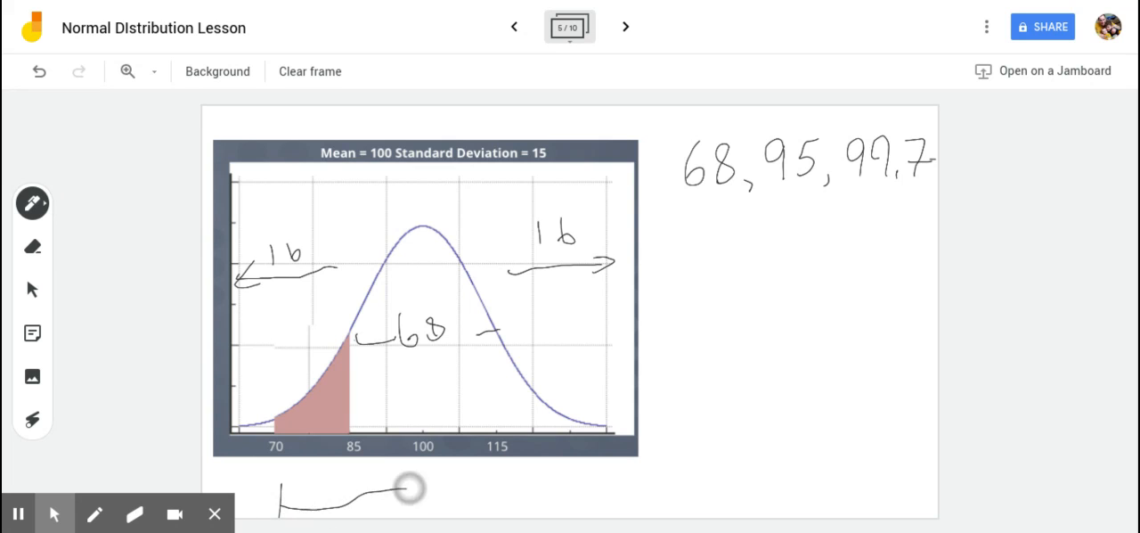
drag(409, 488, 561, 486)
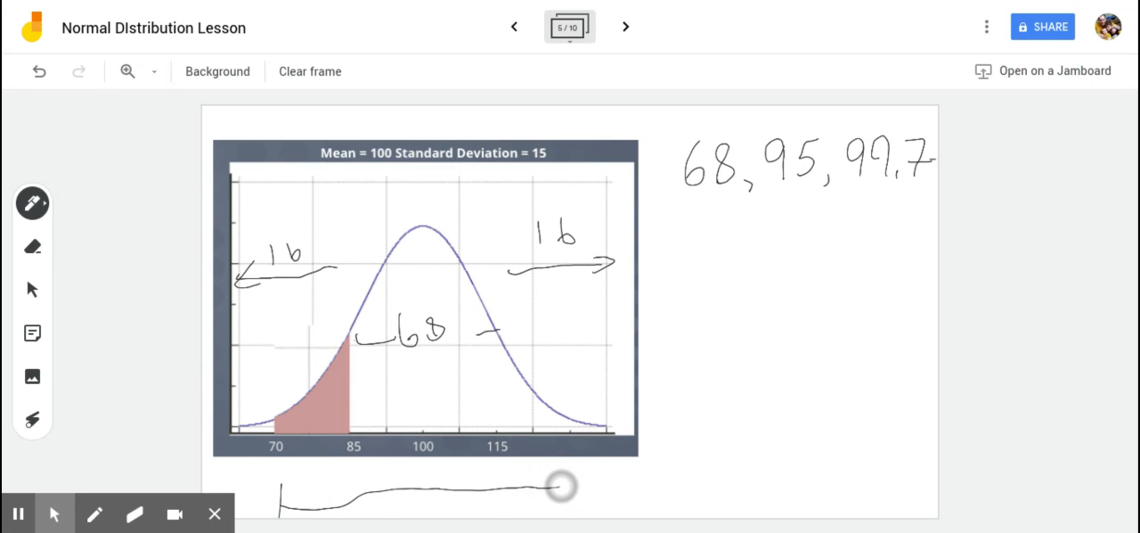
drag(561, 484, 428, 477)
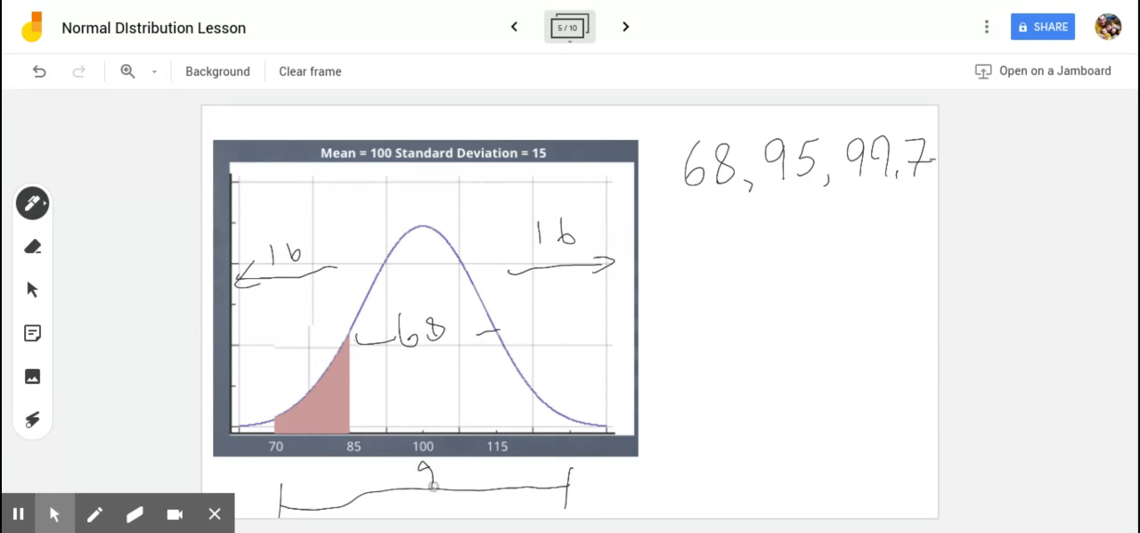
drag(418, 472, 513, 484)
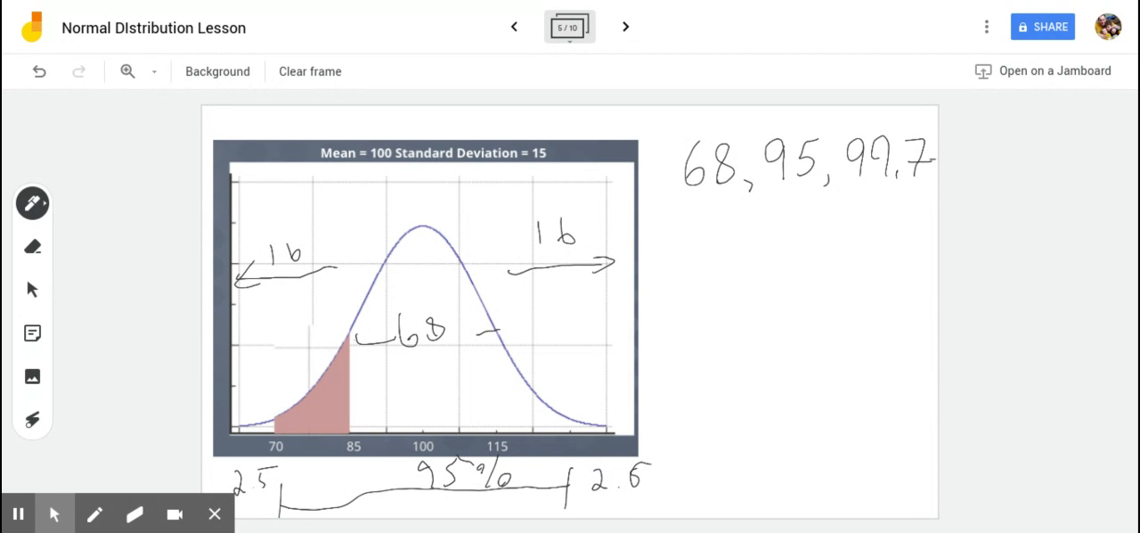
click(32, 420)
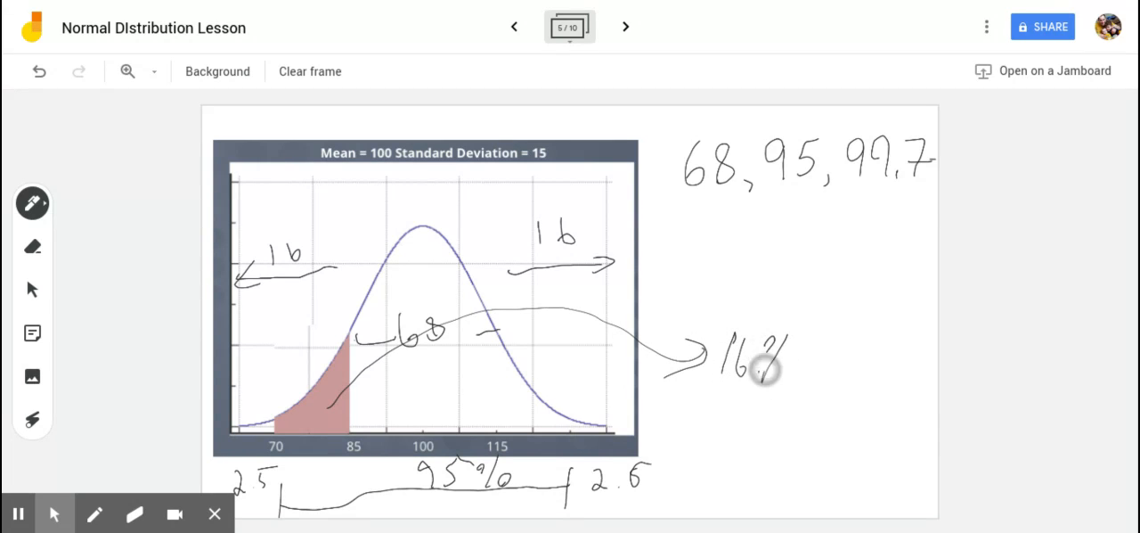
Step: Write '16% − 2.5% = 13.5%' beside the arrow, point out the result, then advance to the z-score frame
drag(792, 365, 855, 366)
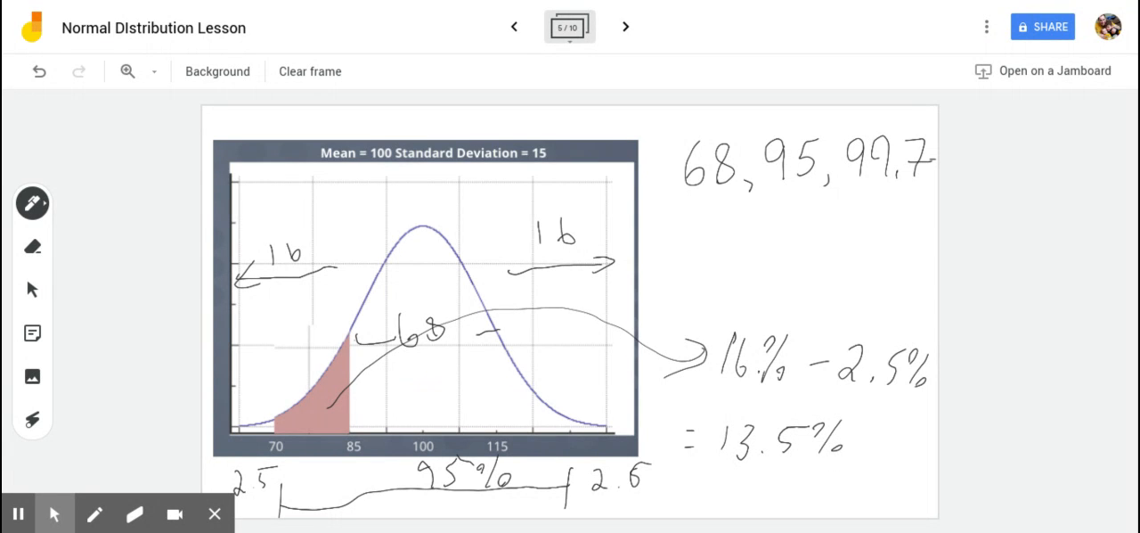
click(32, 420)
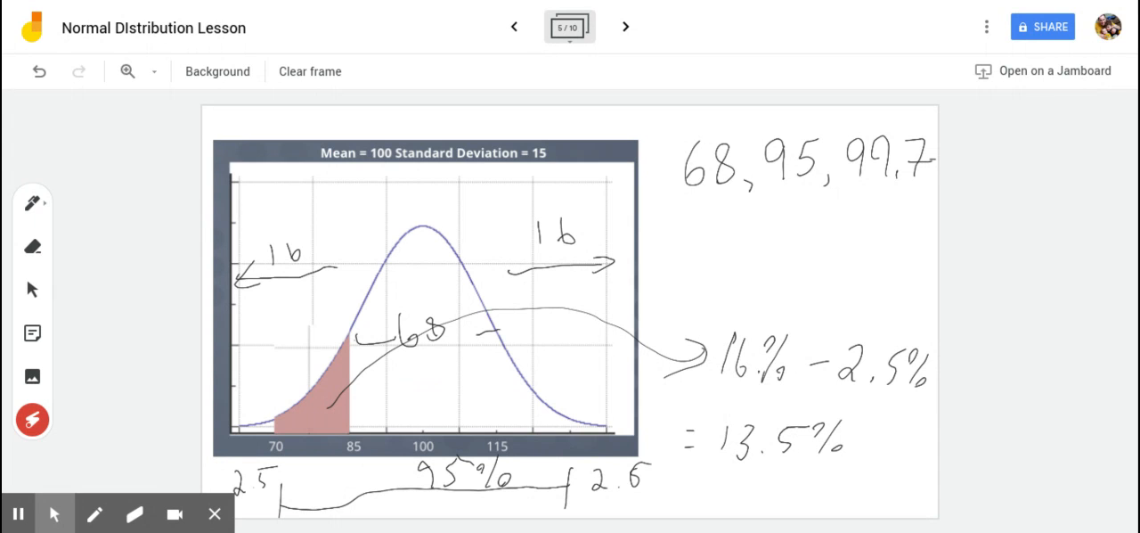
drag(350, 285, 356, 427)
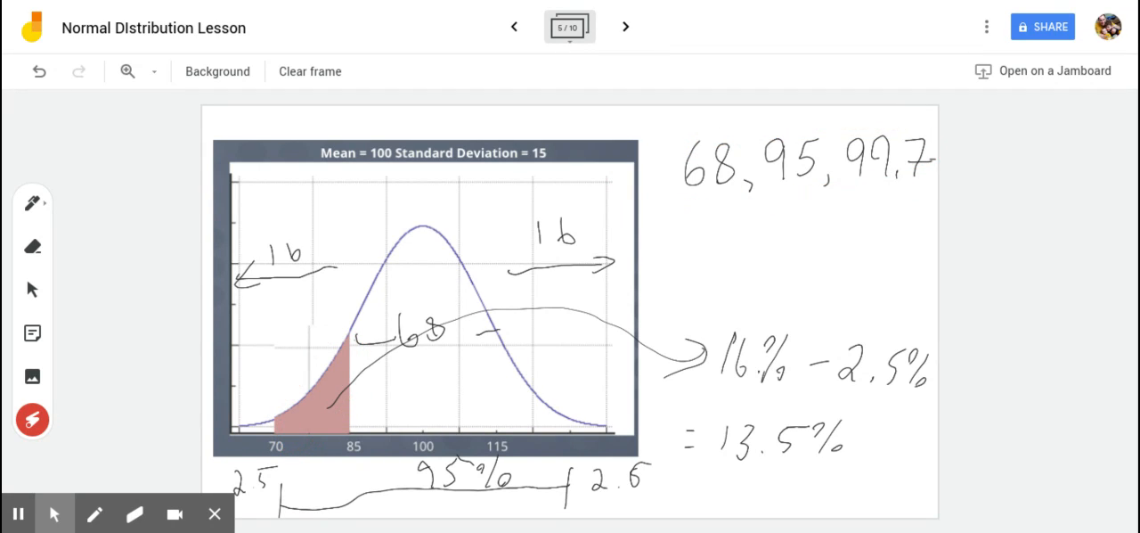
click(625, 25)
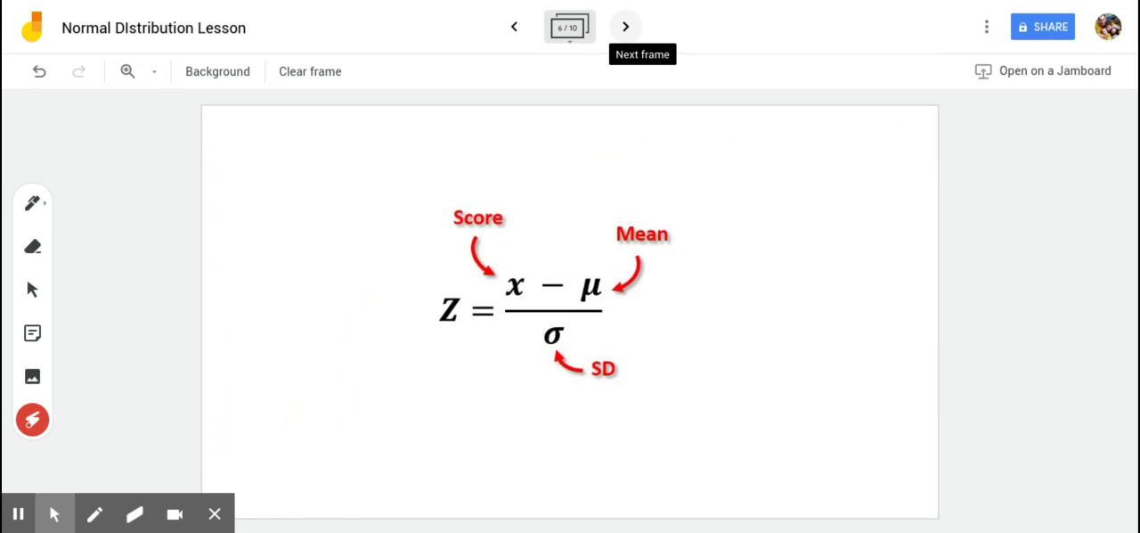